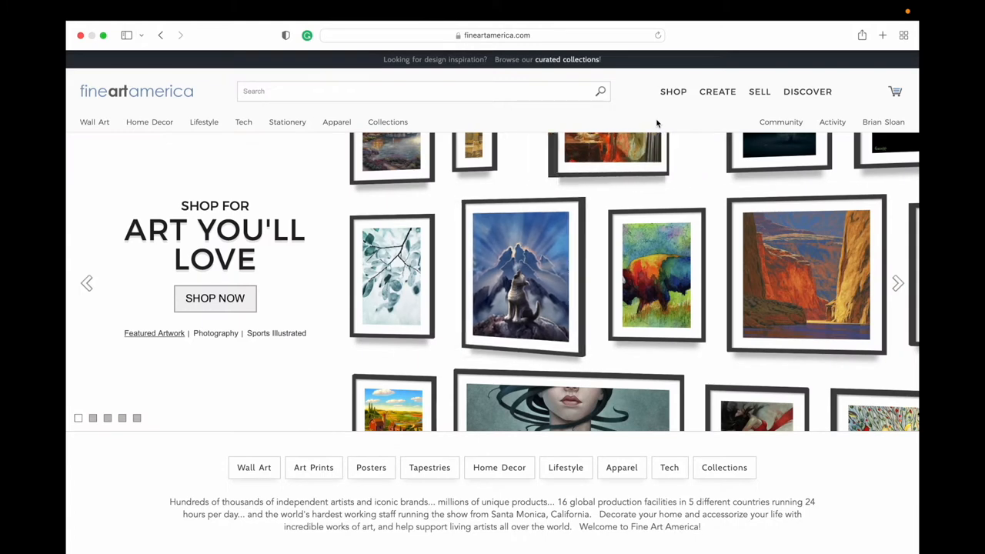
# Go to the artist profile page from the account menu
pyautogui.click(884, 122)
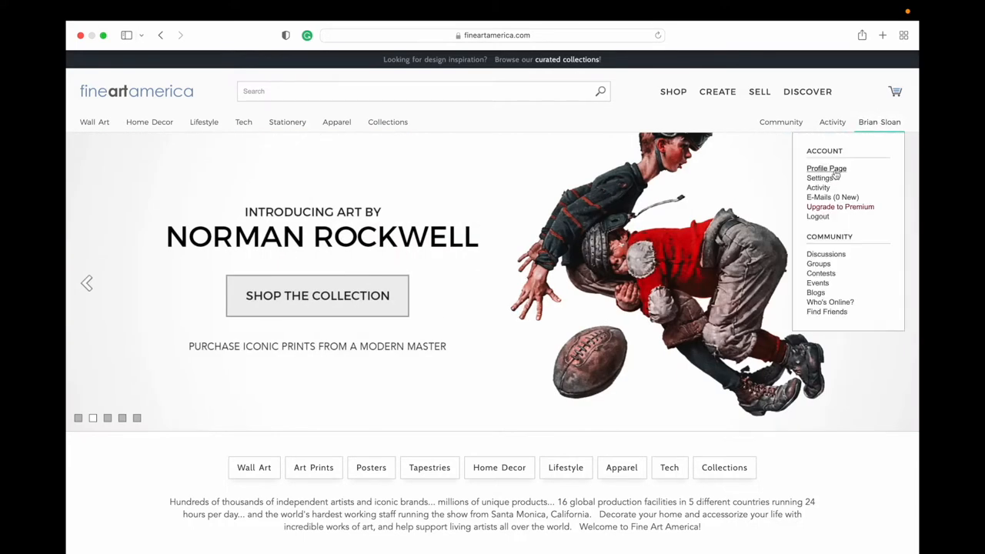
pyautogui.click(826, 167)
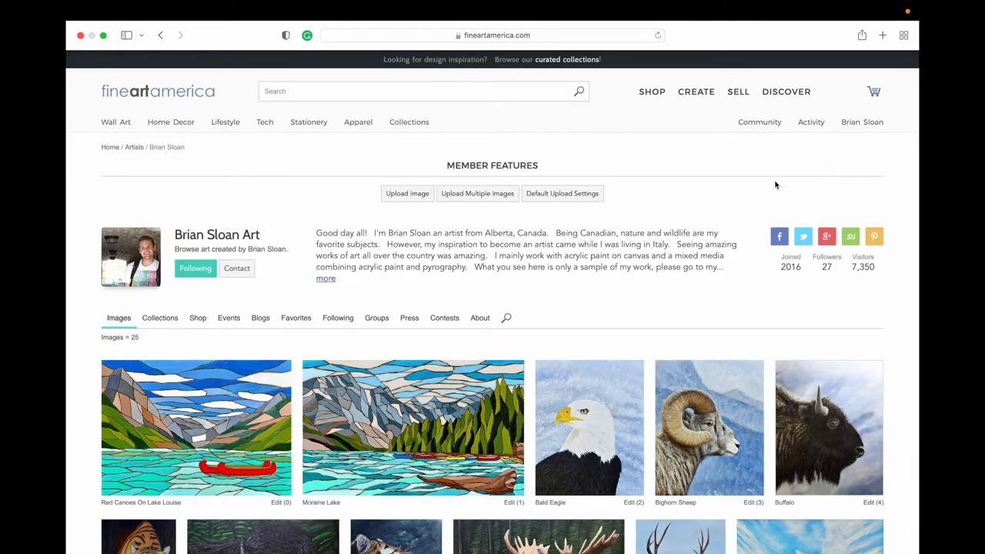
pyautogui.moveTo(267, 382)
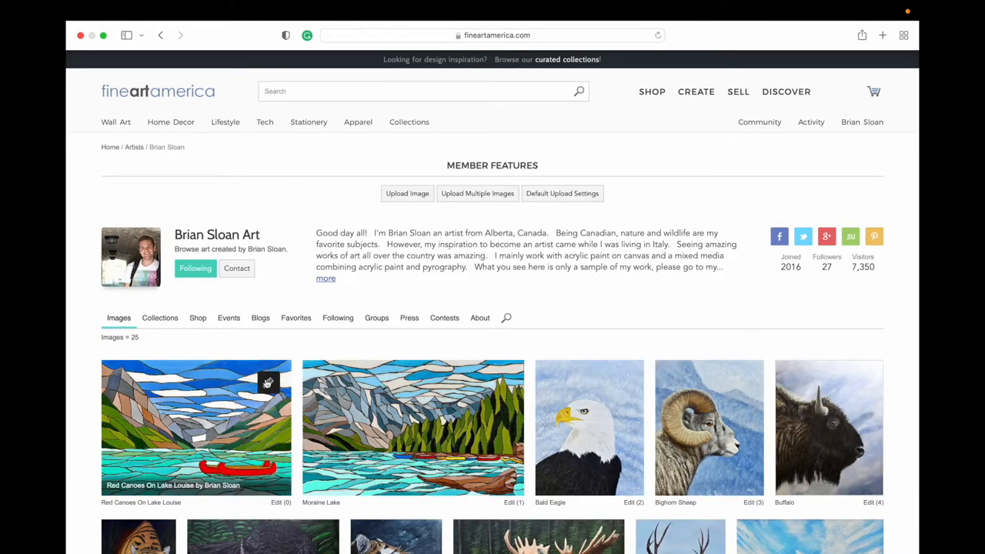
pyautogui.moveTo(421, 379)
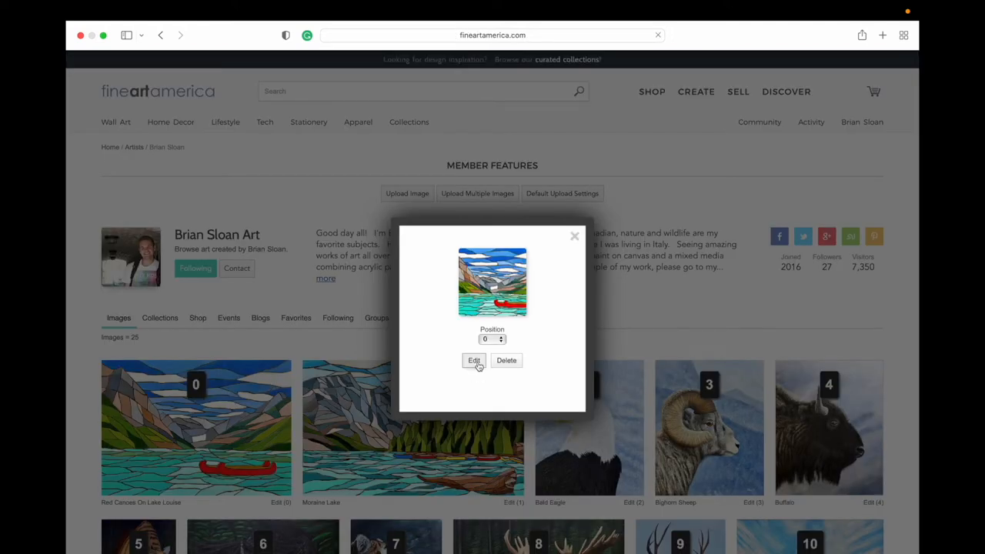
# Start editing the Red Canoes On Lake Louise listing and reach the Prints mark-up section
pyautogui.click(474, 360)
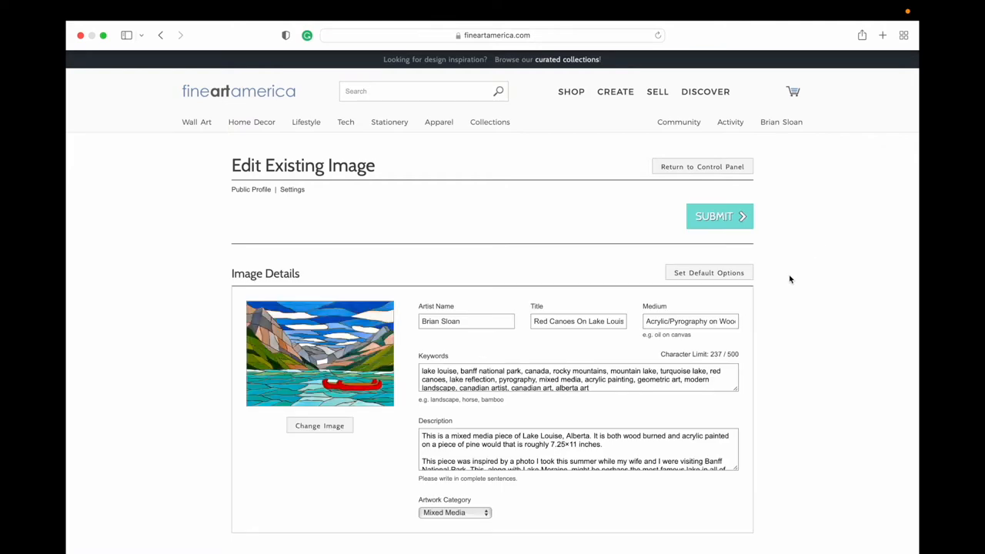
pyautogui.scroll(-3)
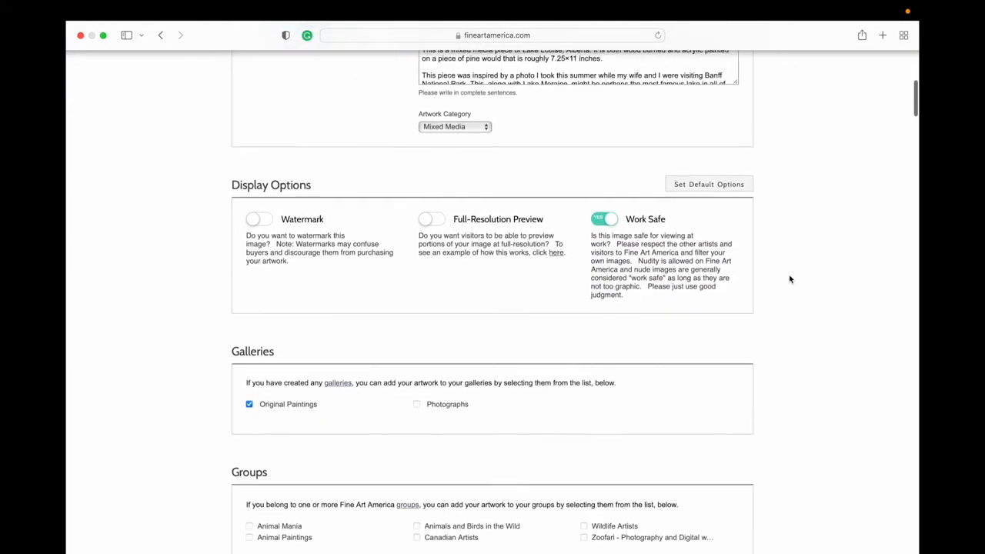
pyautogui.scroll(3)
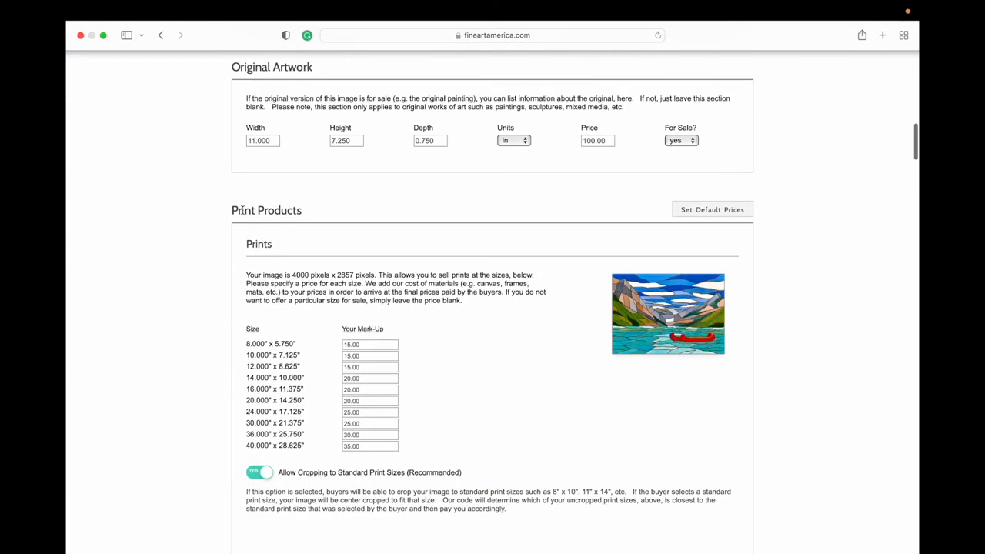
pyautogui.scroll(-3)
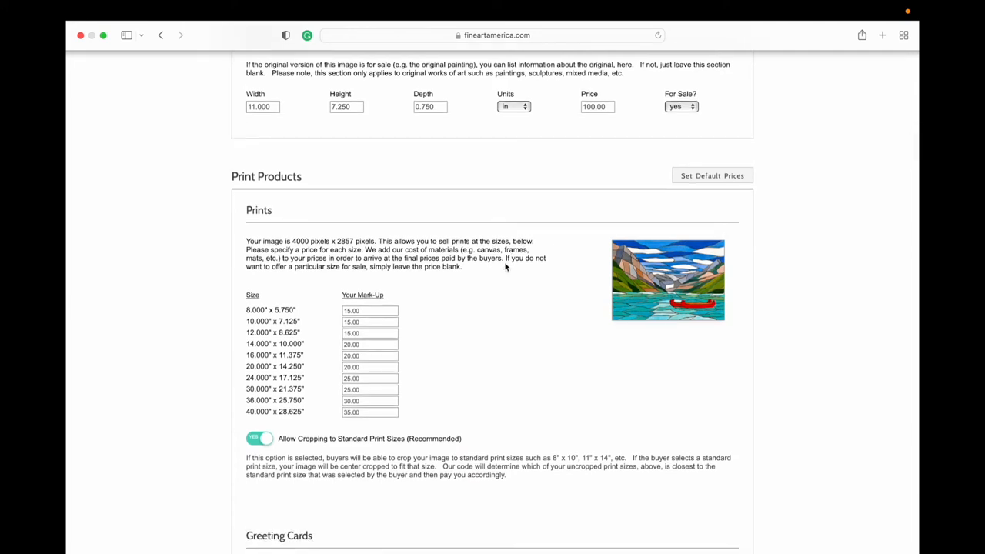
pyautogui.moveTo(506, 258); pyautogui.dragTo(462, 268)
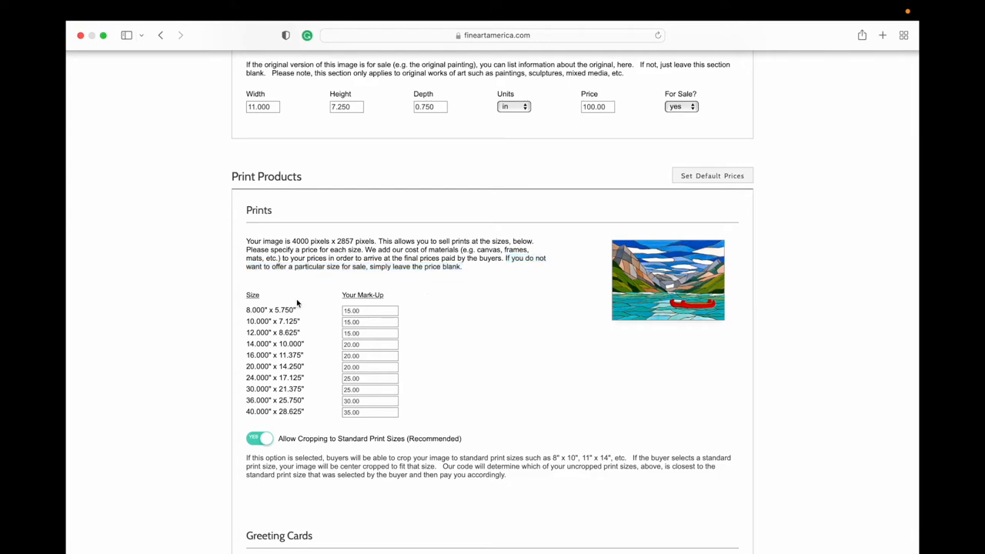
pyautogui.scroll(-3)
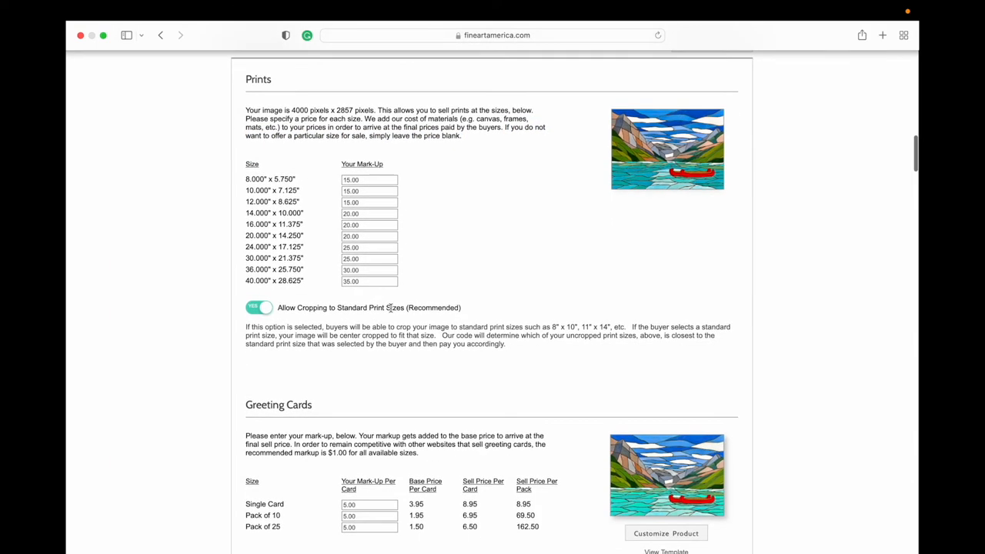
# Clear the 40.000" x 28.625" and Greeting Cards mark-ups and reach the bottom of the form
pyautogui.scroll(-3)
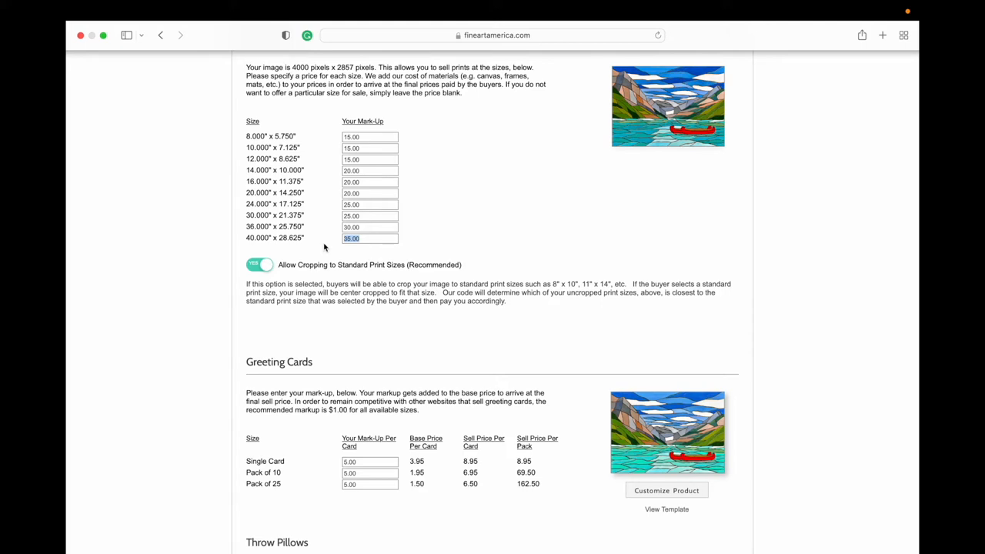
pyautogui.scroll(-3)
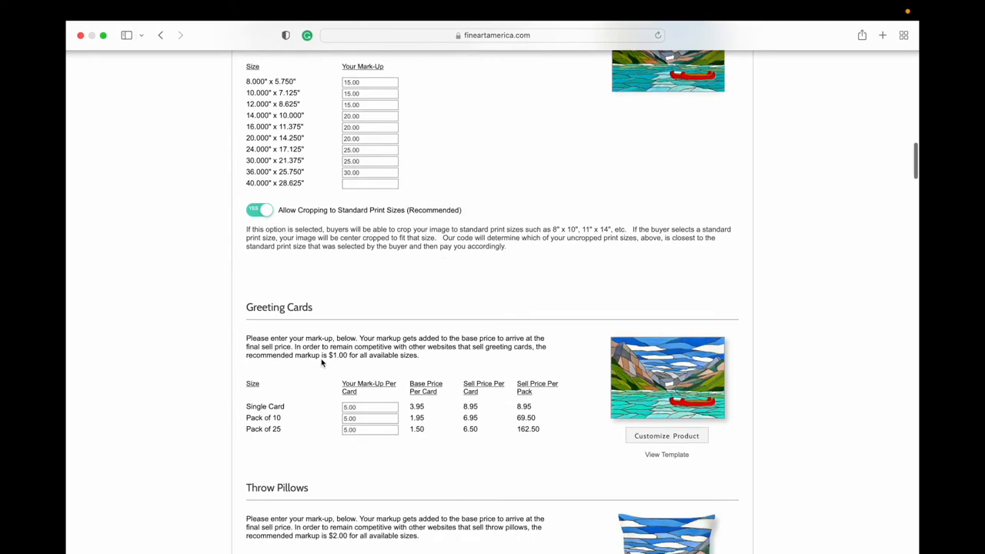
pyautogui.click(370, 407)
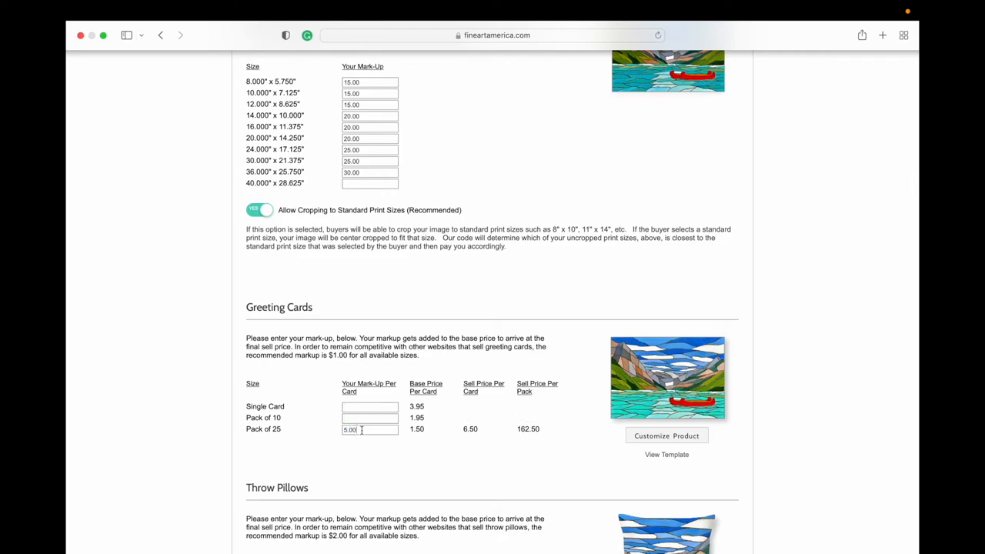
pyautogui.scroll(-3)
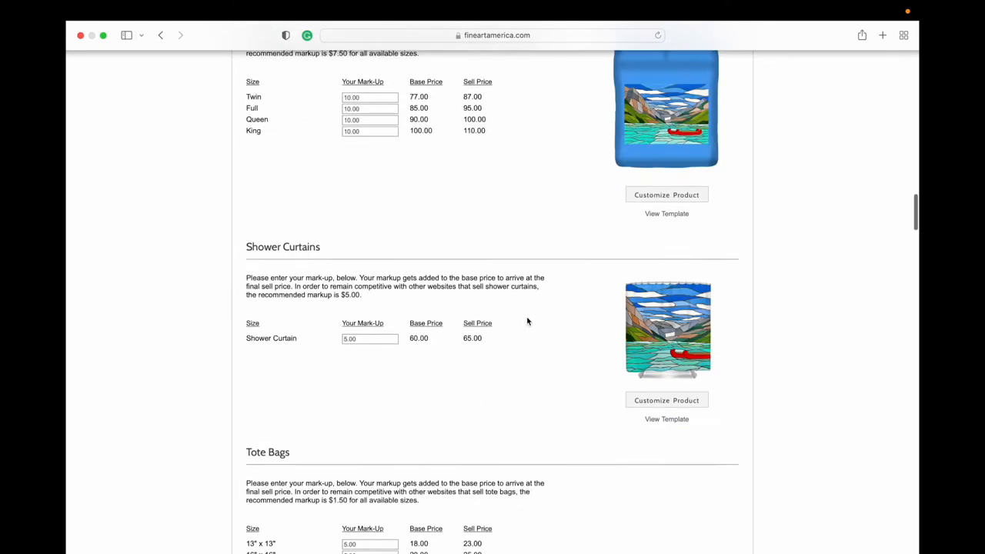
pyautogui.scroll(-3)
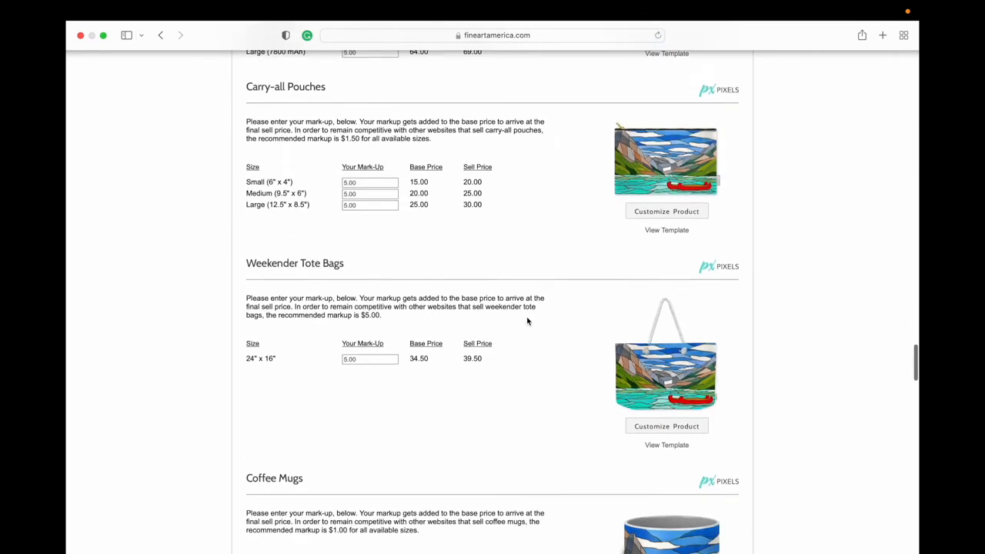
pyautogui.scroll(-3)
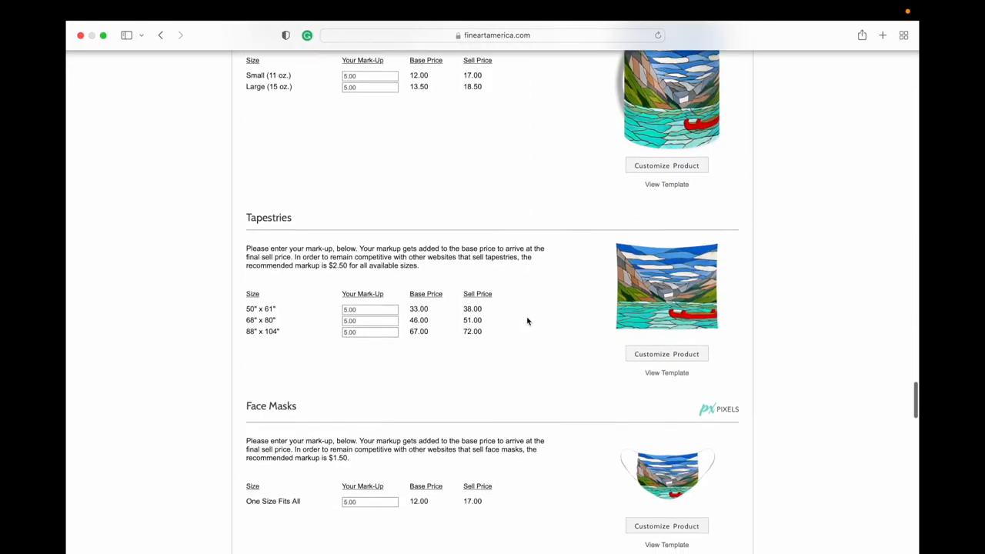
pyautogui.scroll(-3)
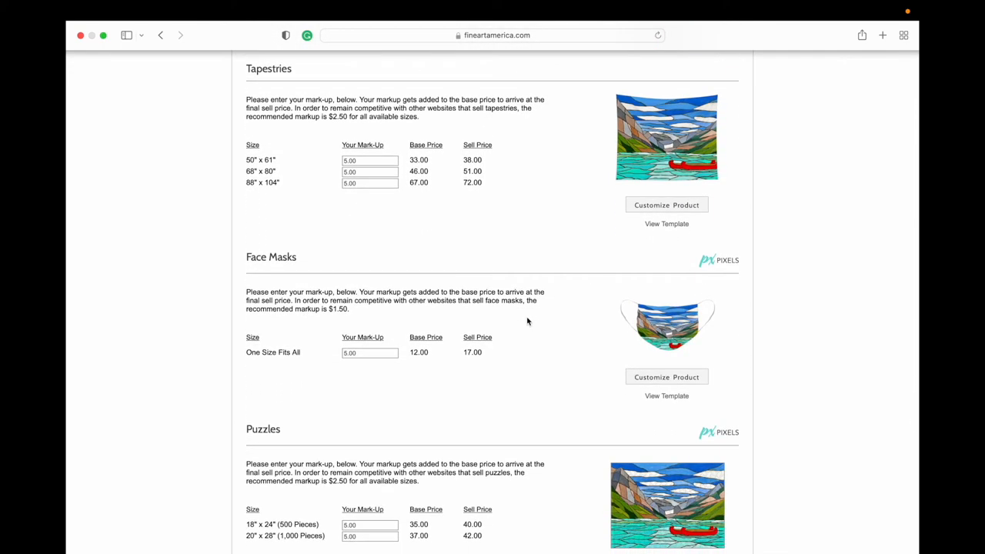
pyautogui.scroll(-3)
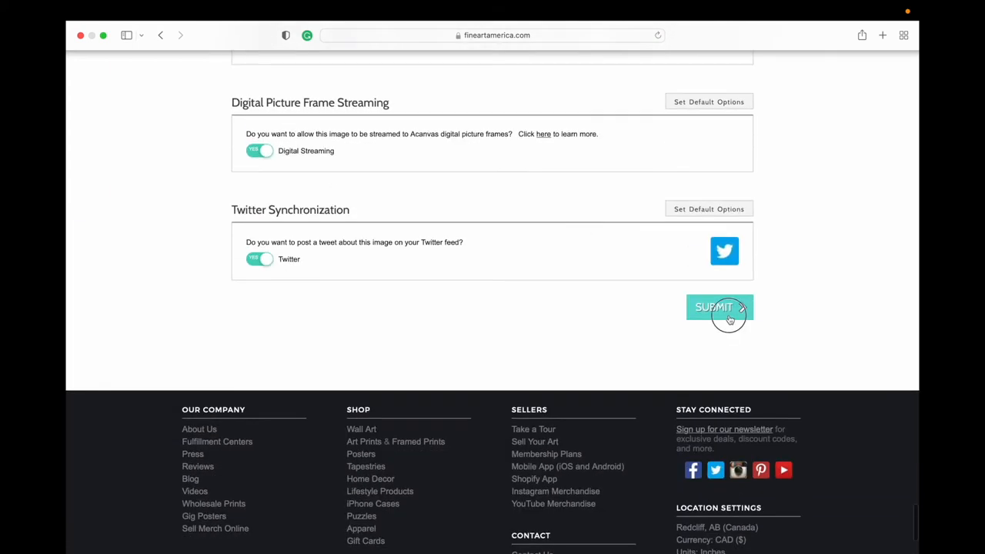
# Submit the edited listing and move down the Red Canoes On Lake Louise artwork page
pyautogui.click(719, 306)
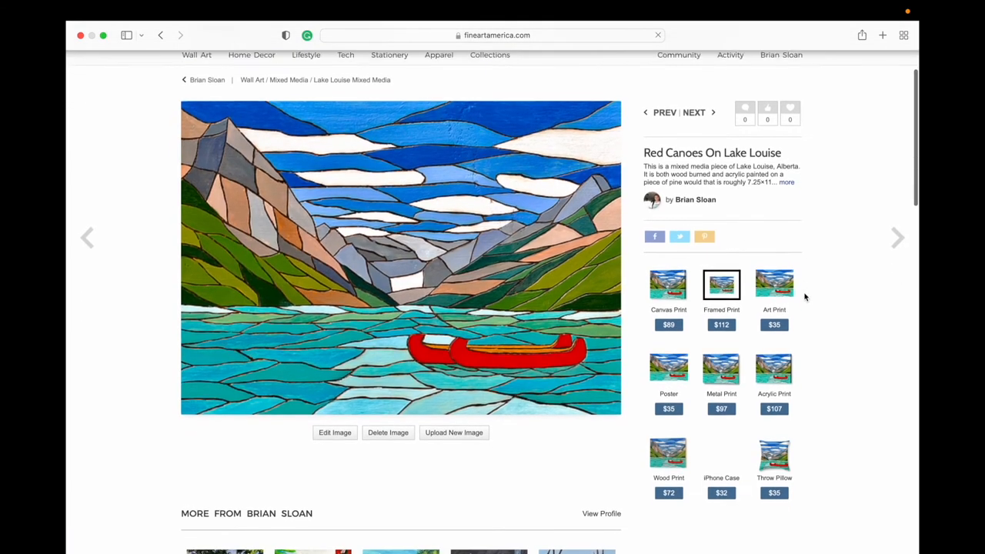
pyautogui.scroll(-3)
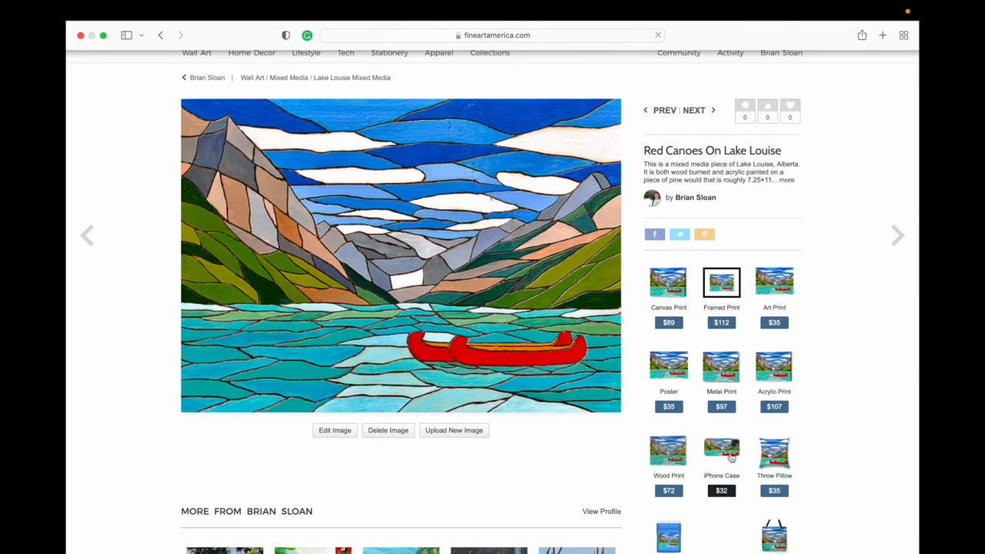
pyautogui.scroll(-3)
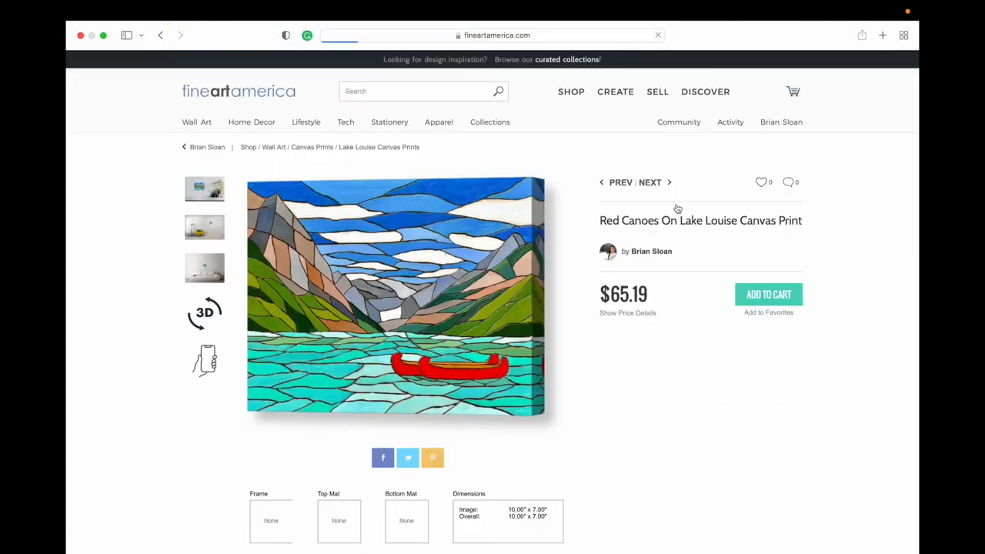
# Review the canvas print sizes topping out at 36" x 26" and return to the listing via the account menu
pyautogui.scroll(-3)
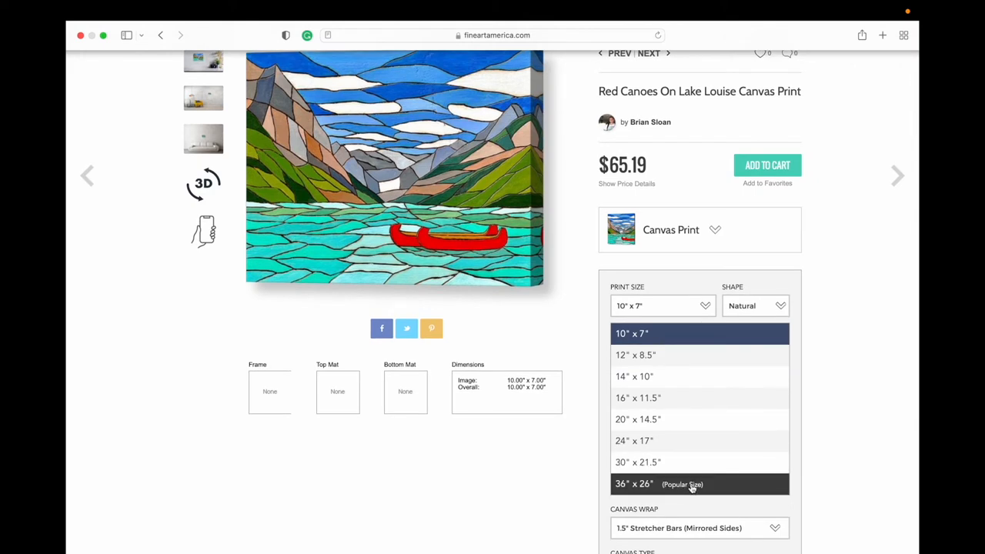
pyautogui.moveTo(836, 416)
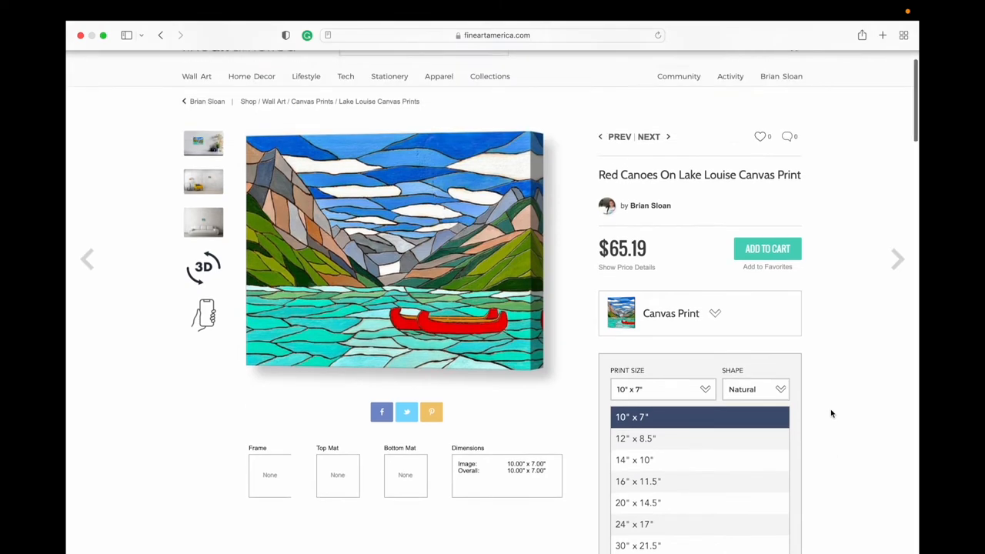
pyautogui.click(779, 121)
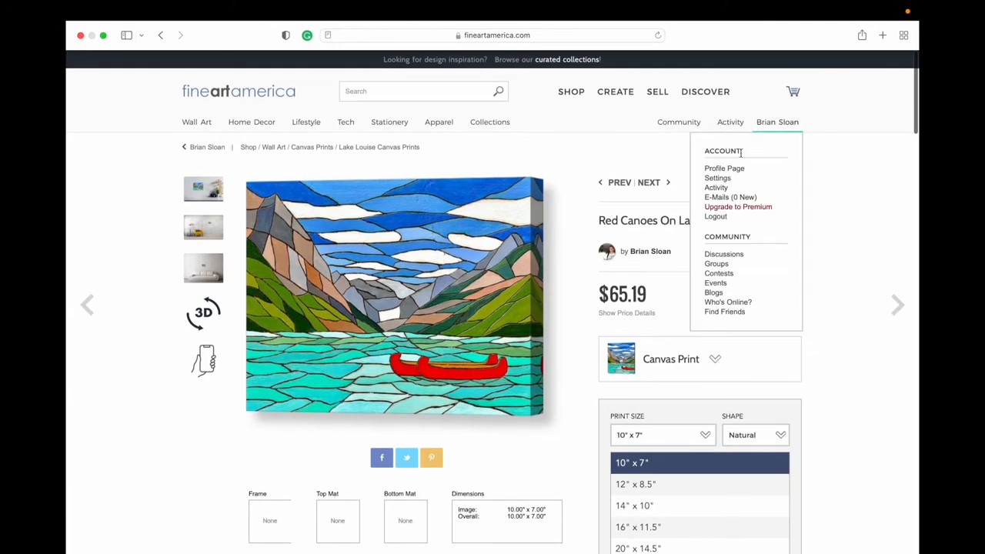
pyautogui.click(723, 168)
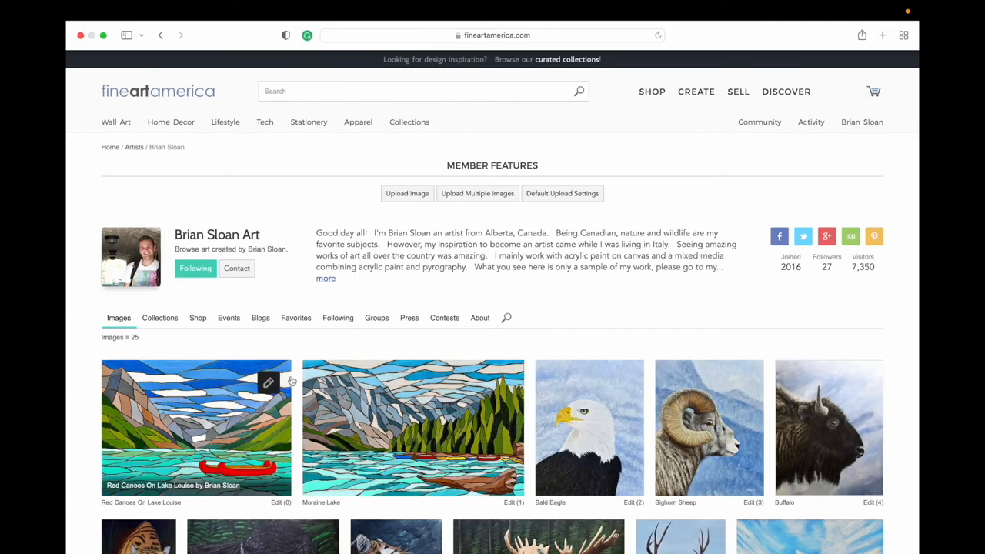
# Set the 40.000" x 28.625" print mark-up to 35 and the greeting card mark-ups to 5
pyautogui.click(268, 382)
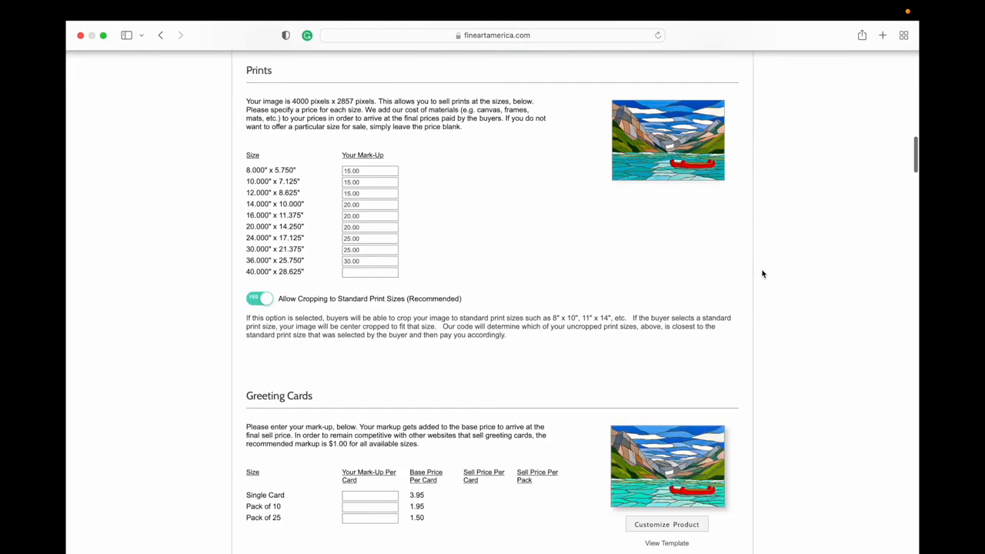
pyautogui.write('35')
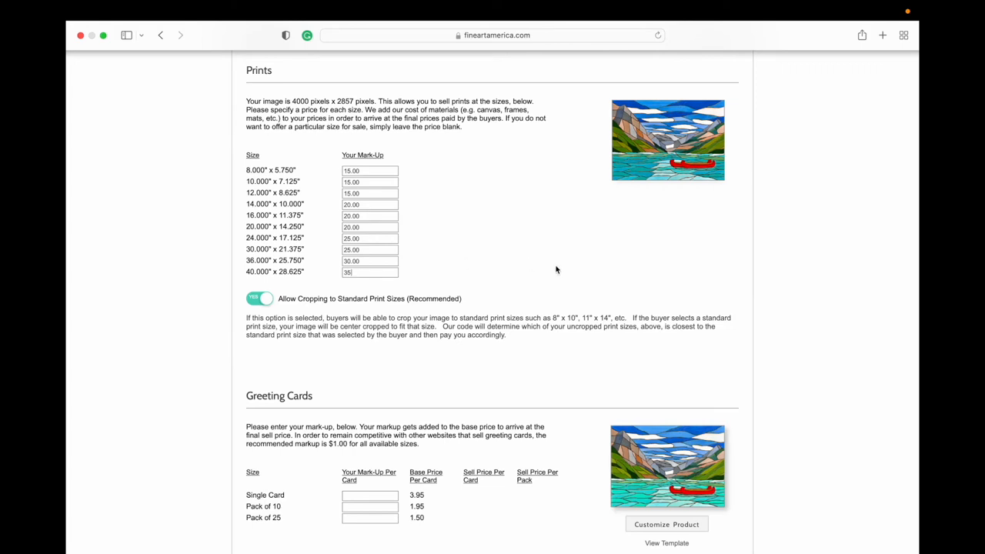
pyautogui.scroll(-3)
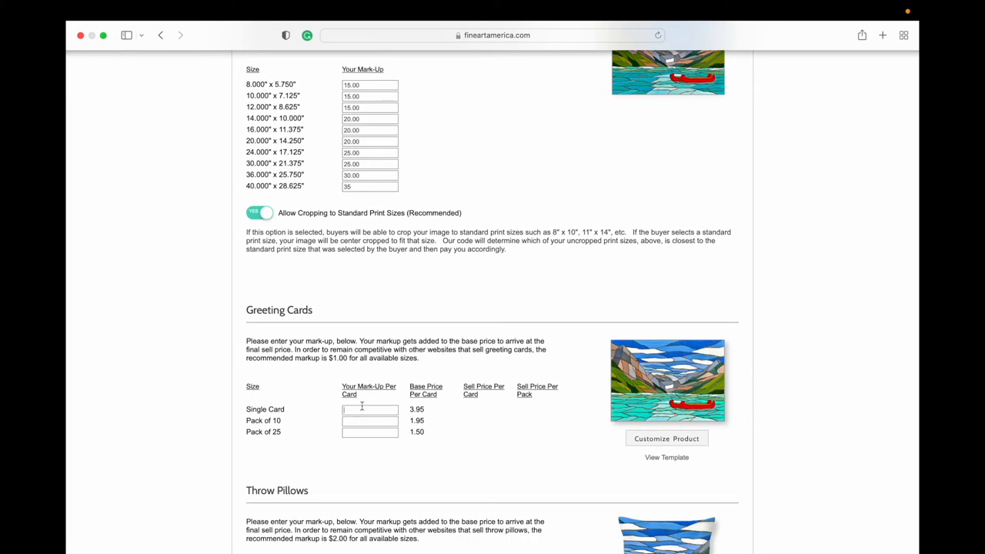
pyautogui.write('5')
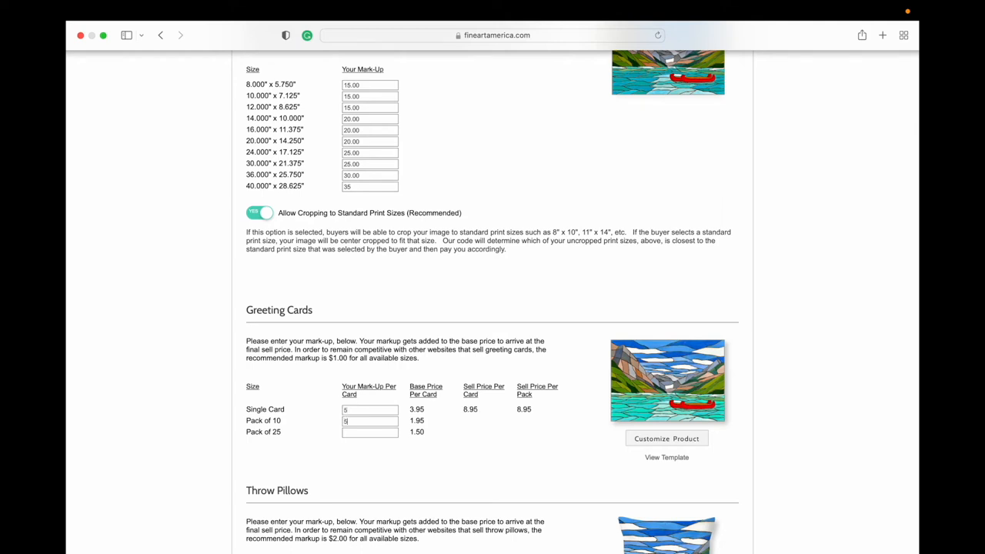
pyautogui.write('5')
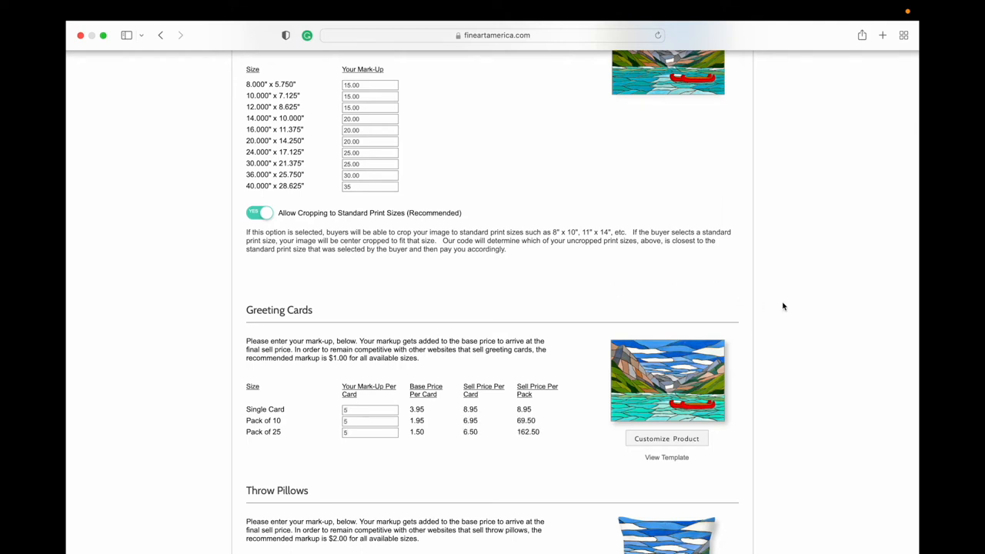
pyautogui.scroll(-3)
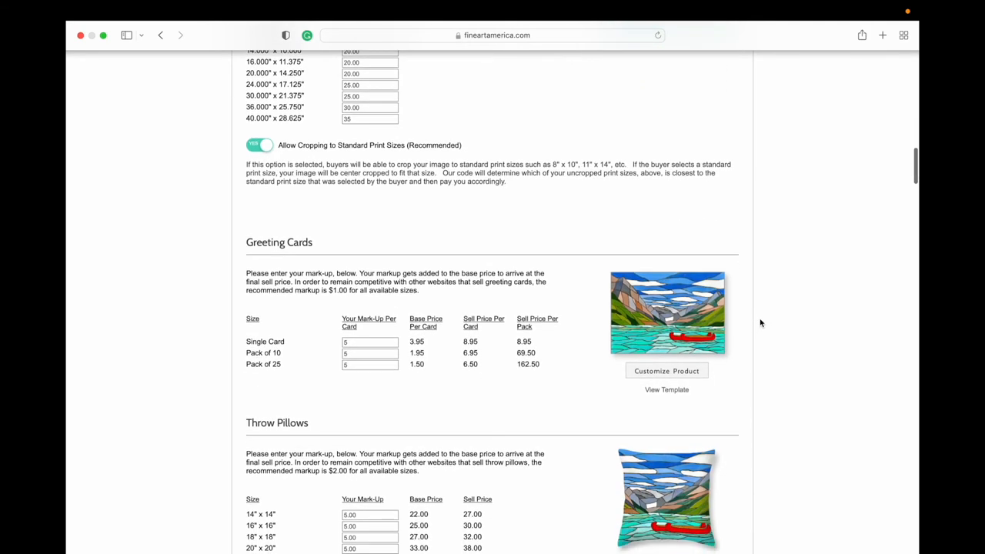
# Bring up the Pixels Exclusive notice beside the Phone Cases section
pyautogui.scroll(-3)
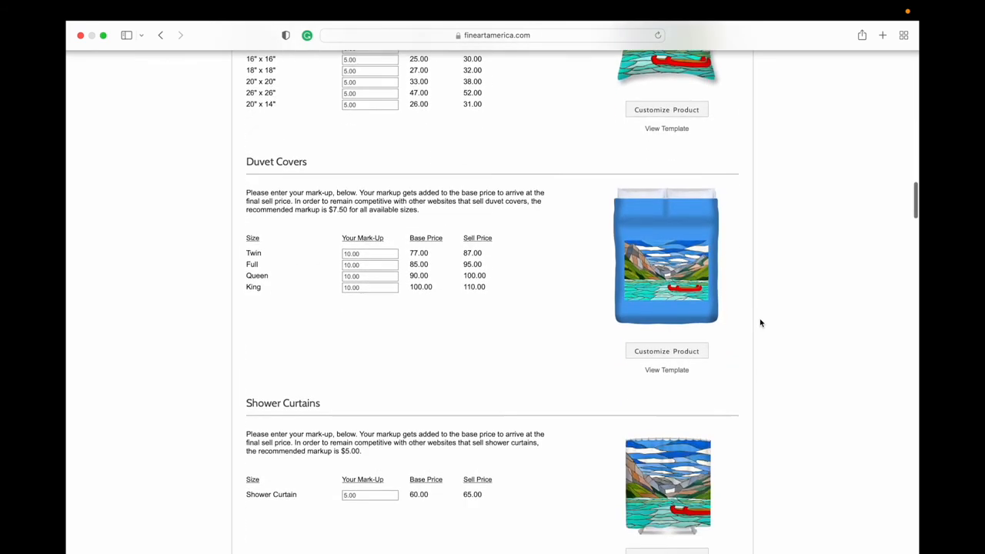
pyautogui.scroll(-3)
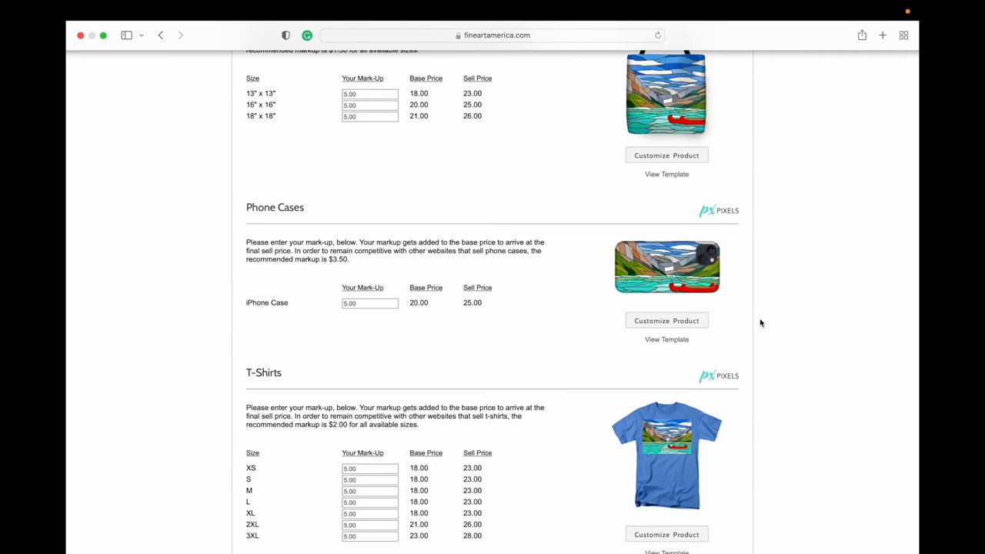
pyautogui.moveTo(731, 212)
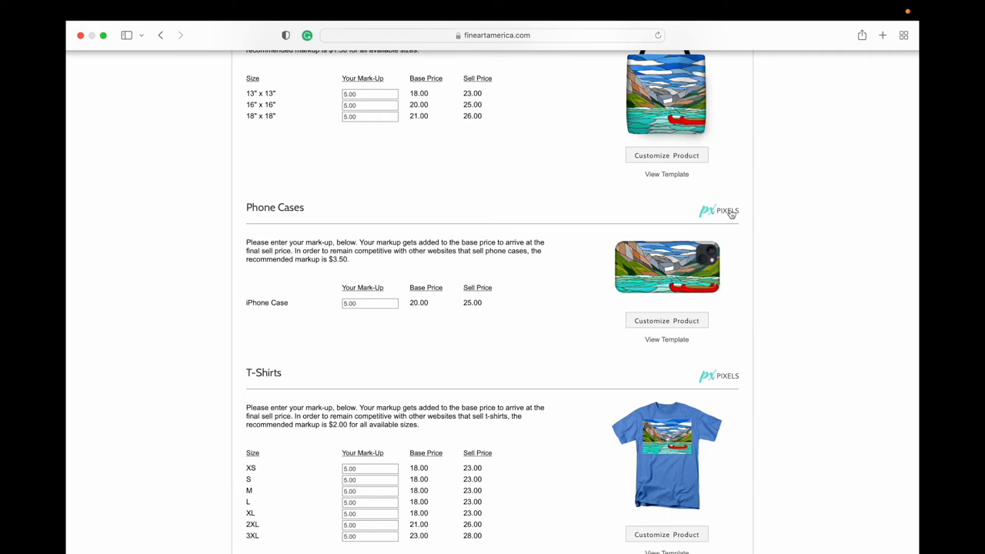
pyautogui.moveTo(707, 213)
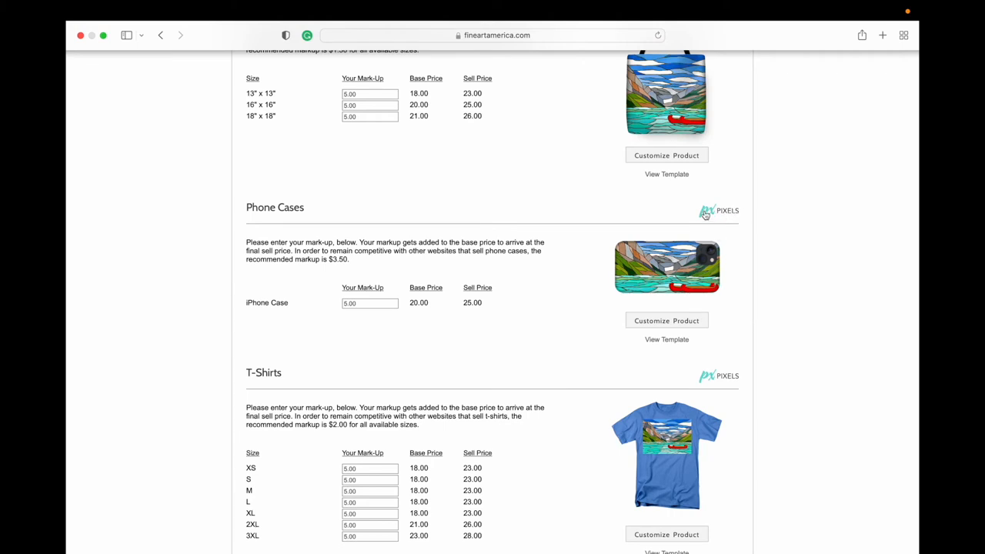
pyautogui.click(705, 209)
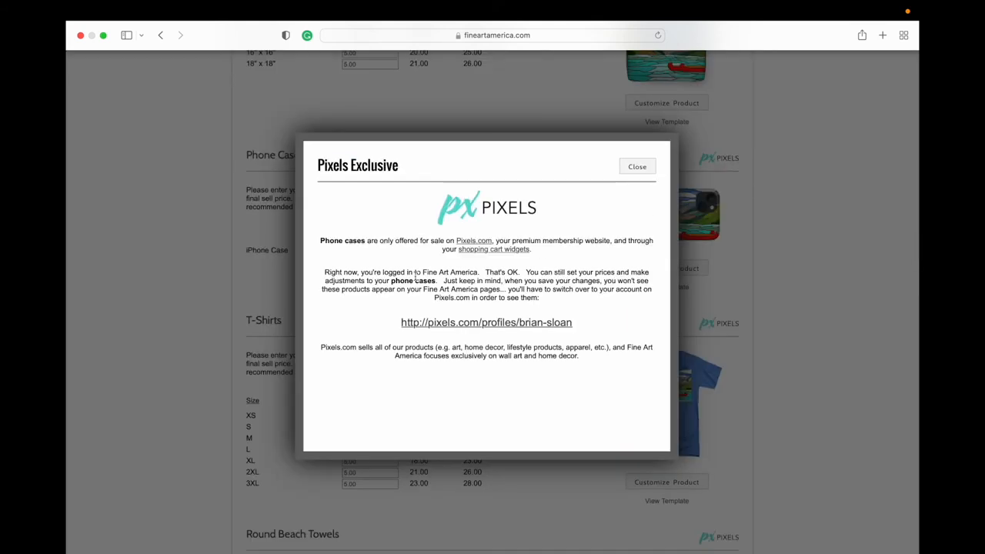
pyautogui.moveTo(373, 253)
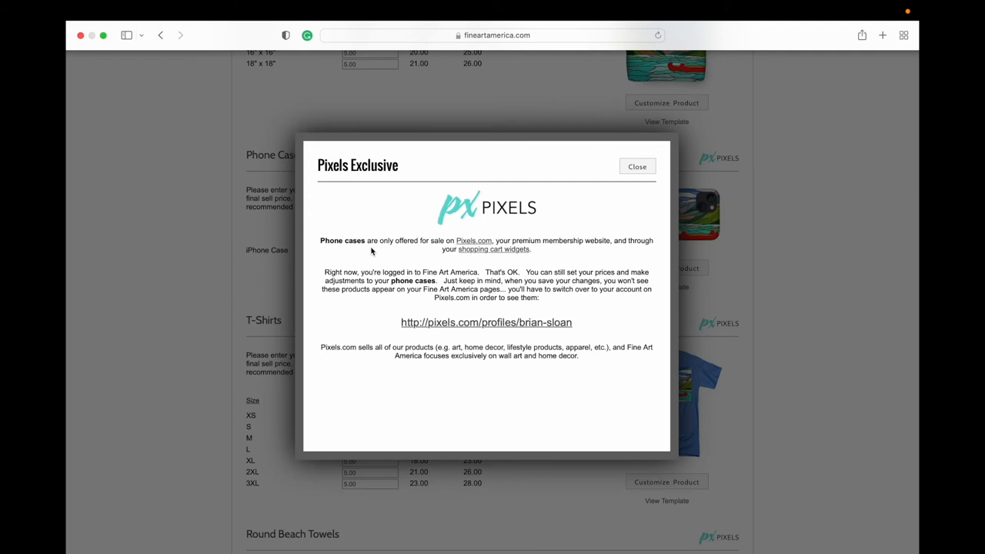
pyautogui.moveTo(517, 280)
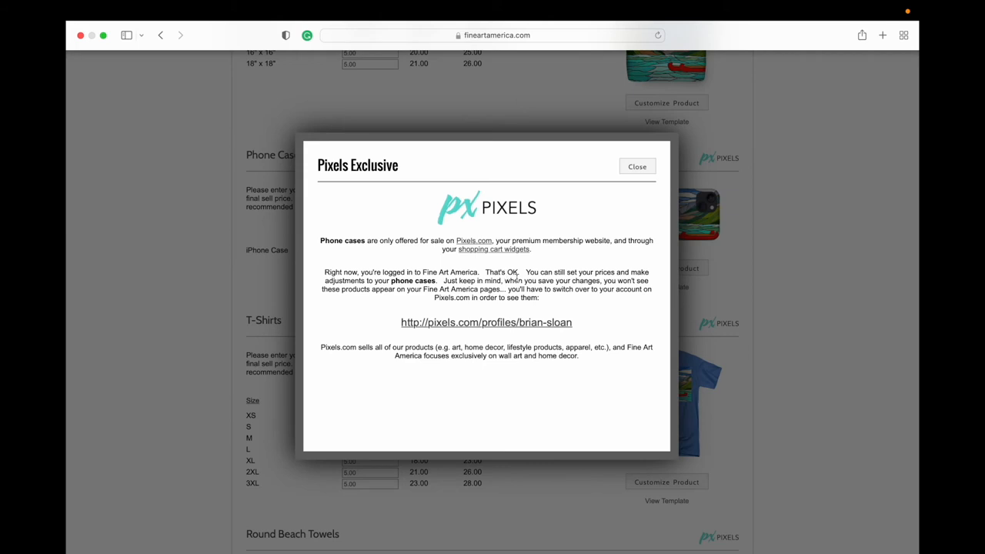
pyautogui.moveTo(517, 289)
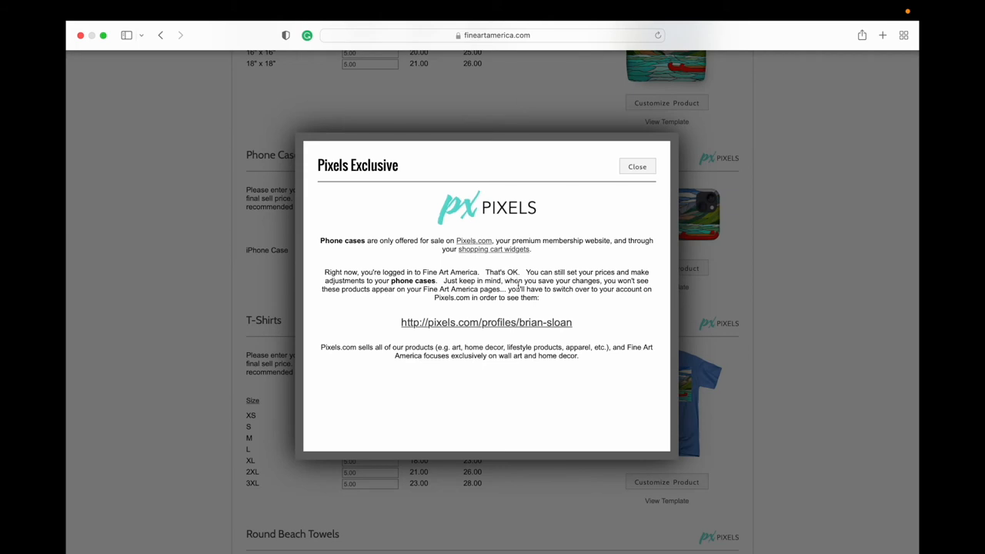
pyautogui.moveTo(358, 301)
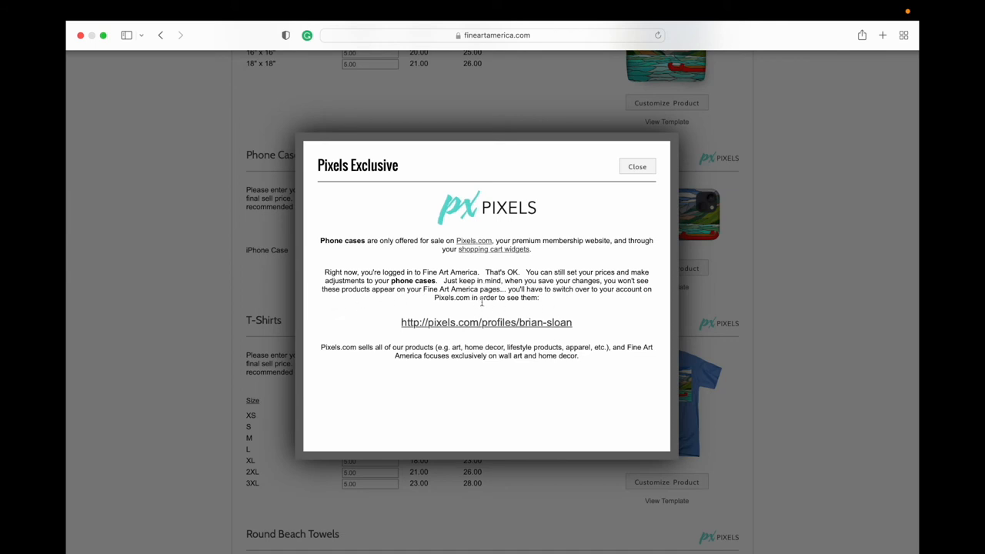
# Close the Pixels Exclusive notice and submit the restored mark-ups for the listing
pyautogui.click(637, 166)
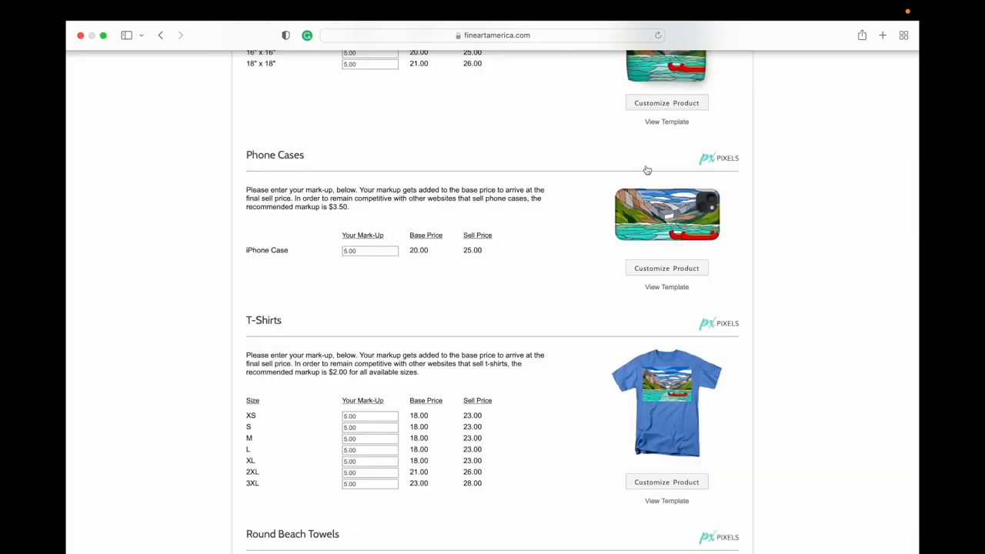
pyautogui.scroll(-3)
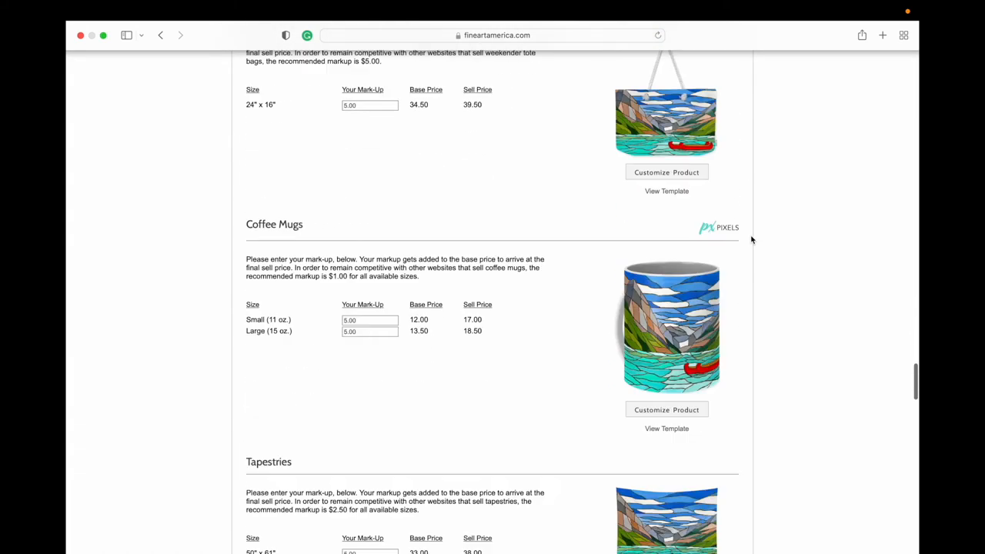
pyautogui.scroll(-3)
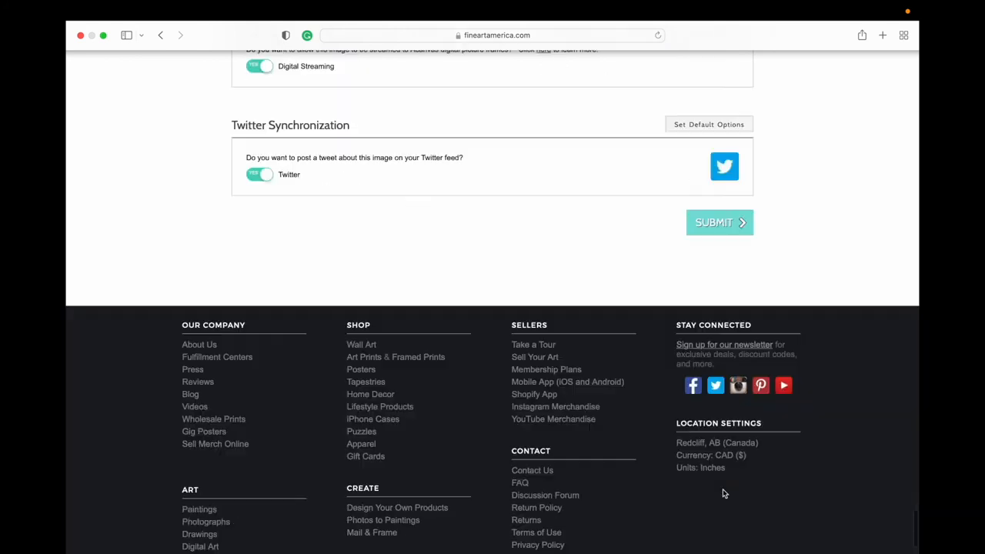
pyautogui.click(719, 222)
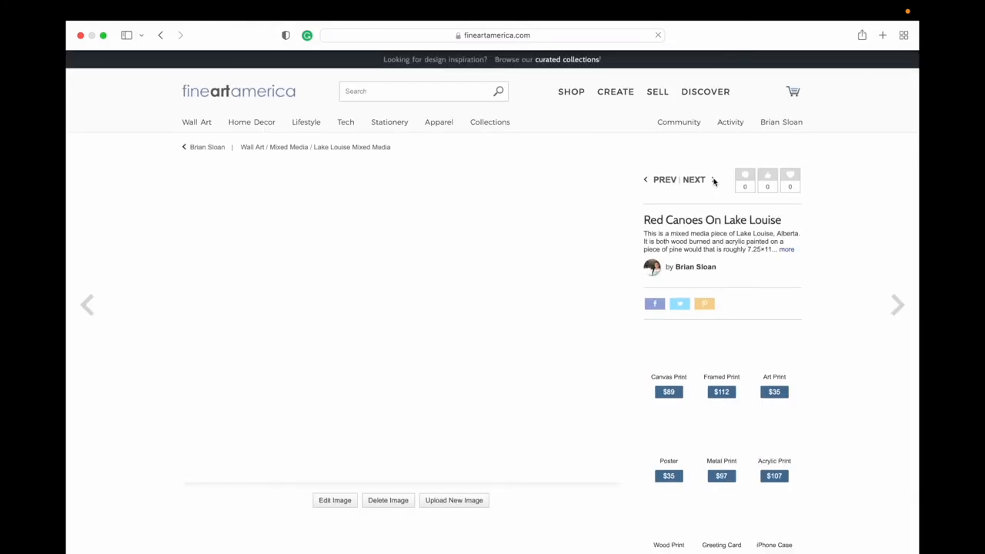
# Move down the artwork page toward the Canvas Print product and its size list
pyautogui.scroll(-3)
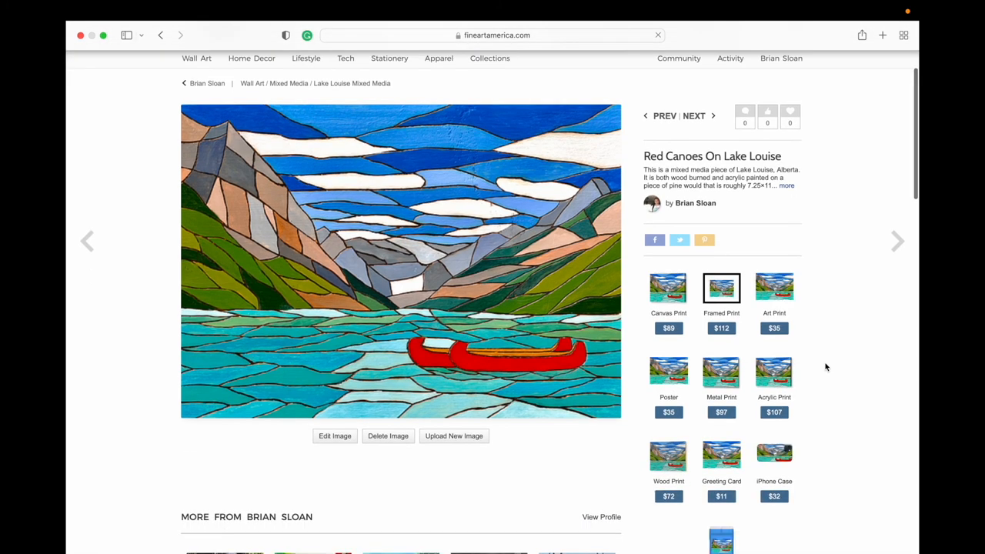
pyautogui.scroll(-3)
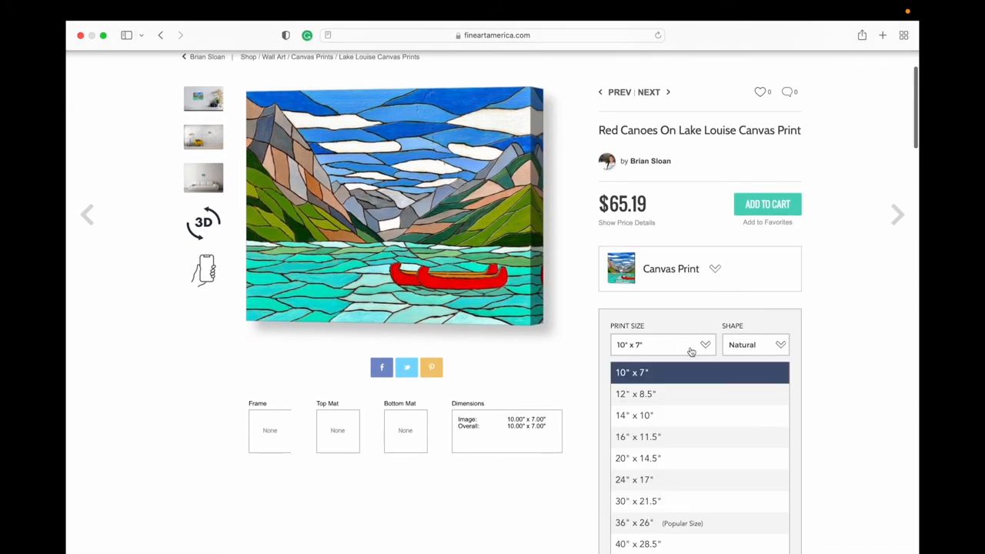
# Review the canvas print page with the 40" x 28.5" size priced at $288.87
pyautogui.scroll(-3)
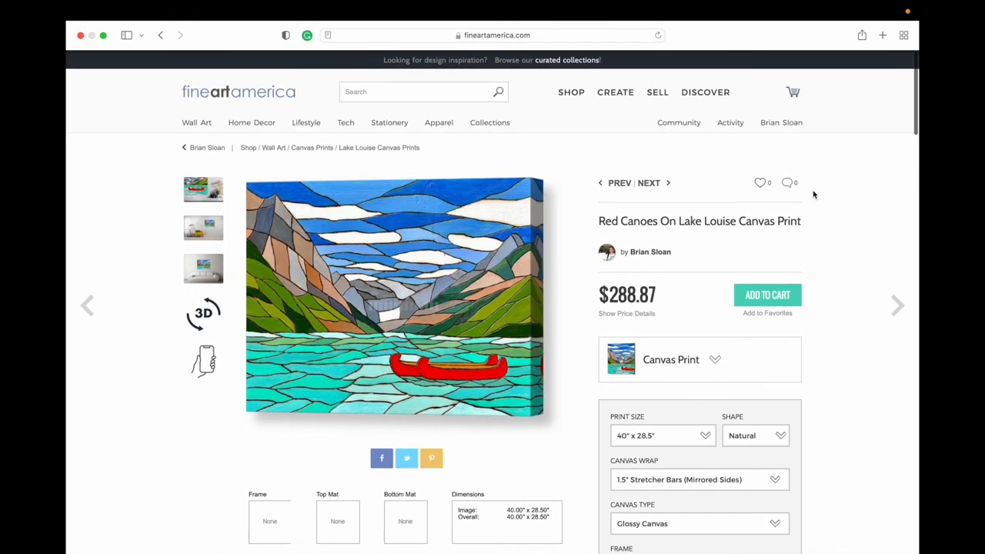
pyautogui.scroll(-3)
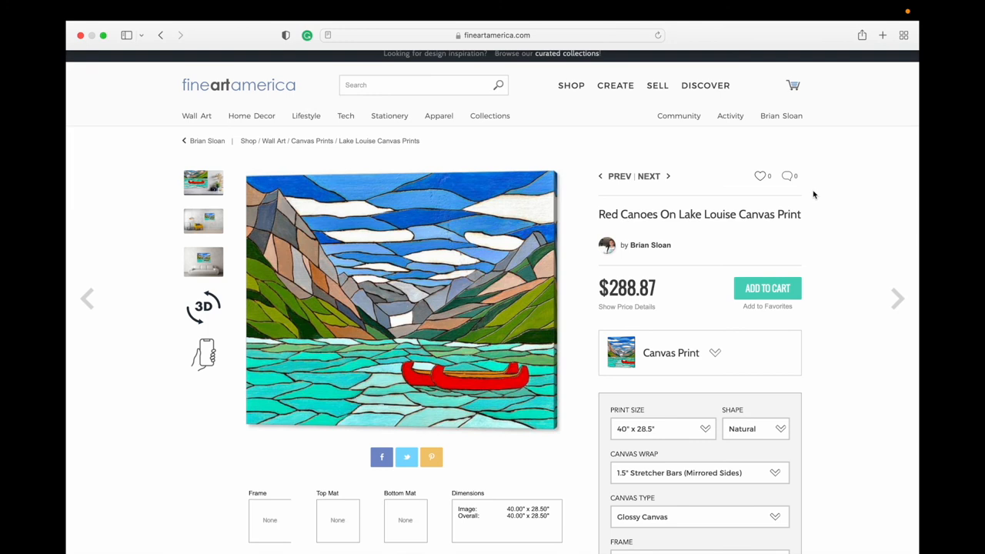